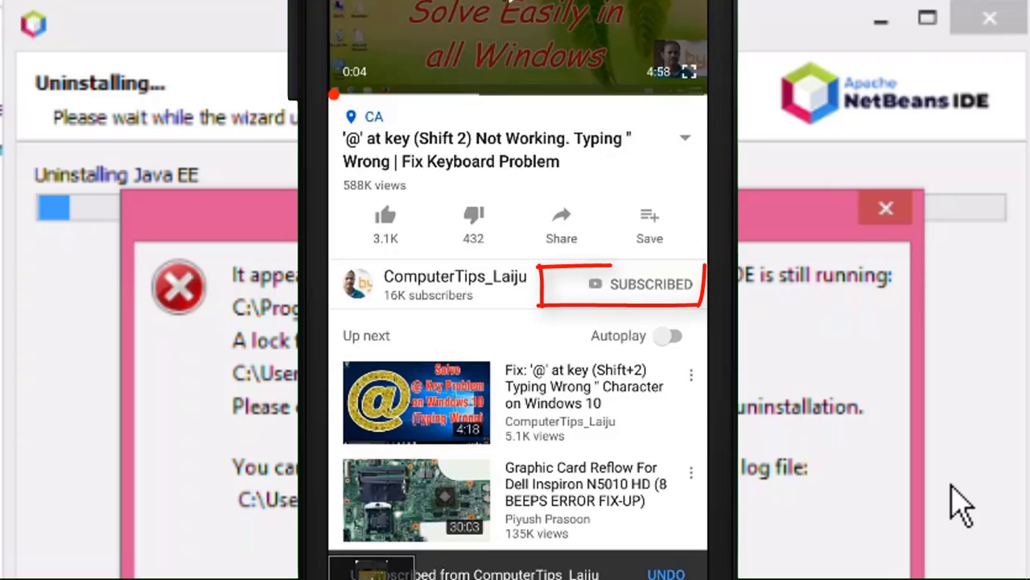
# Subscribe to ComputerTips_Laiju and enable notifications for its new videos
pyautogui.click(620, 283)
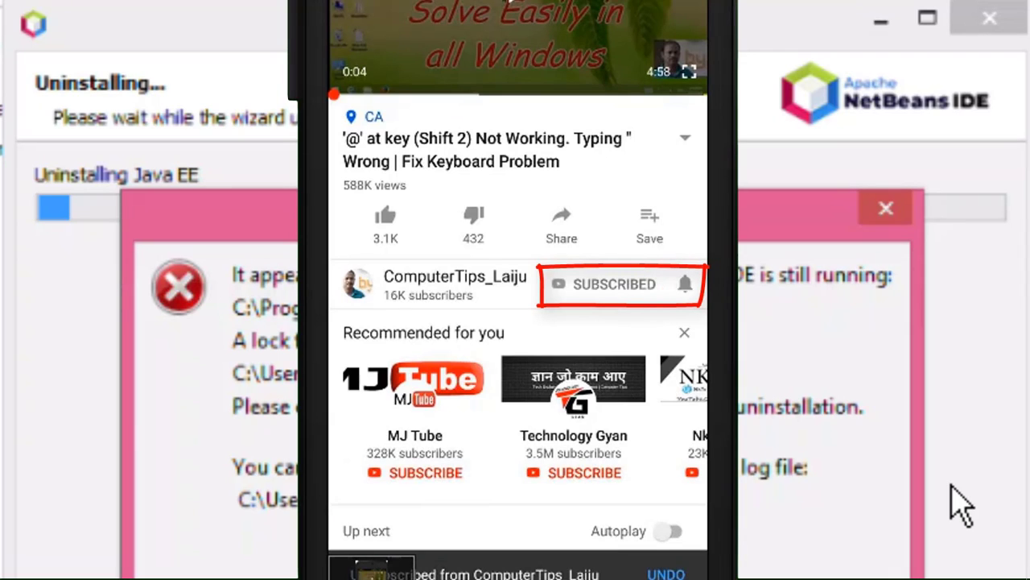
pyautogui.click(614, 283)
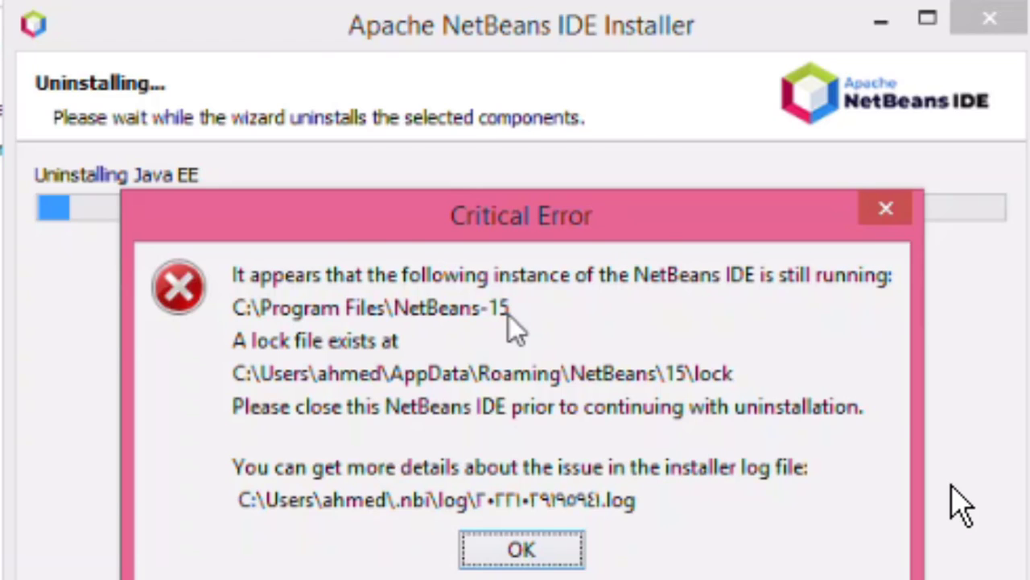
# Dismiss the NetBeans 15 error and run the Apache NetBeans IDE 12.5 uninstaller
pyautogui.click(520, 549)
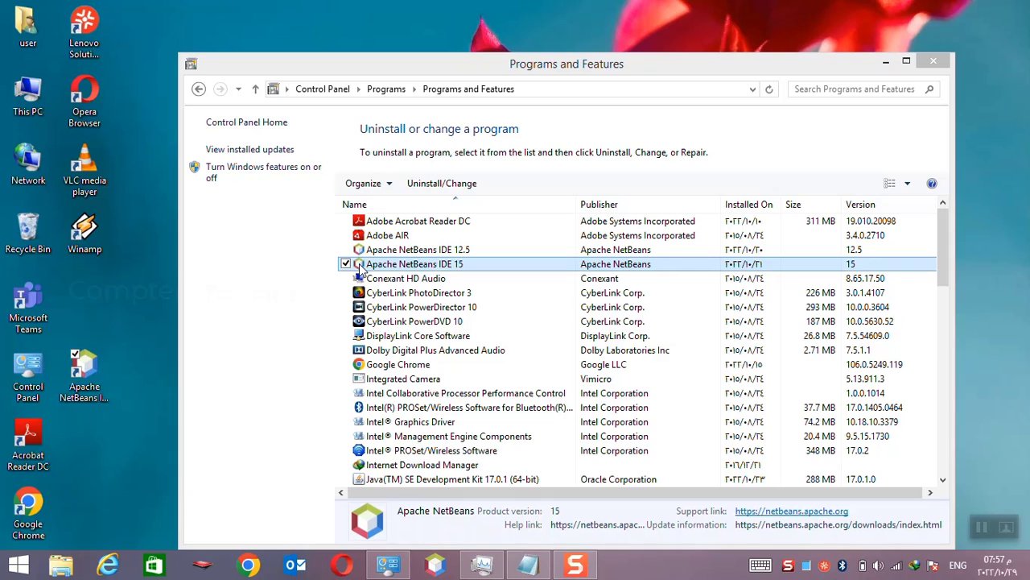
pyautogui.click(418, 249)
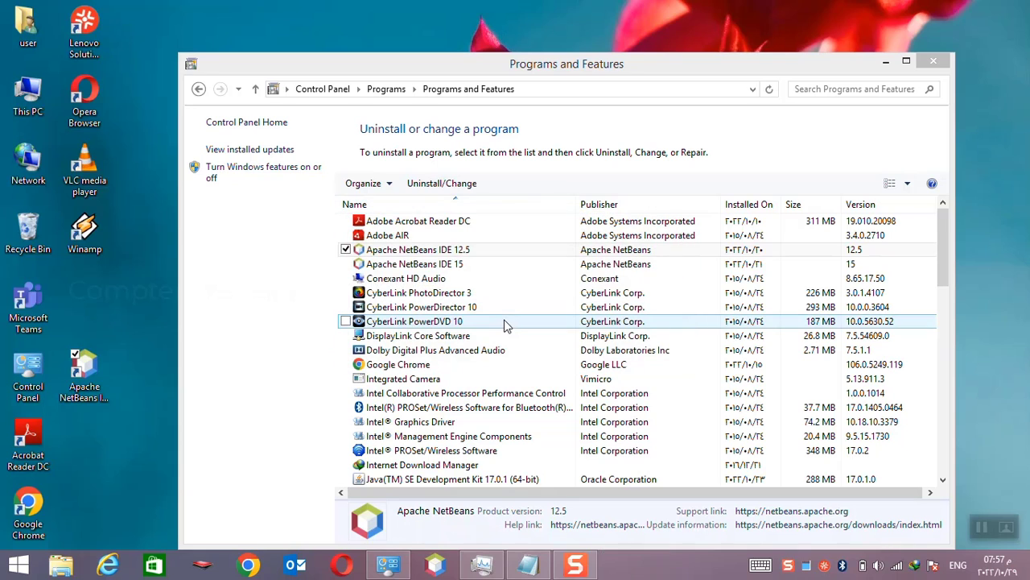
pyautogui.click(441, 183)
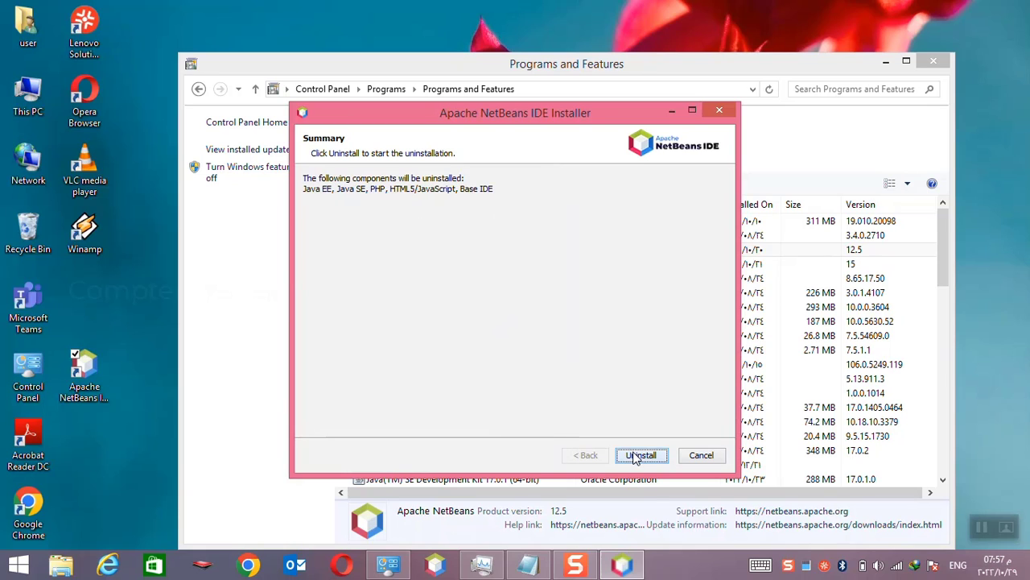
pyautogui.click(641, 454)
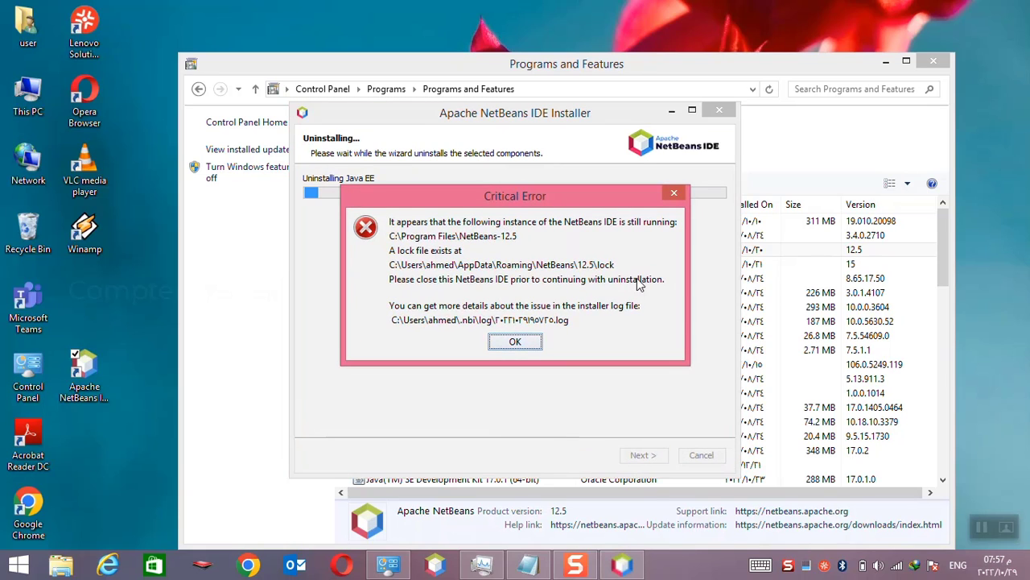
pyautogui.moveTo(403, 298)
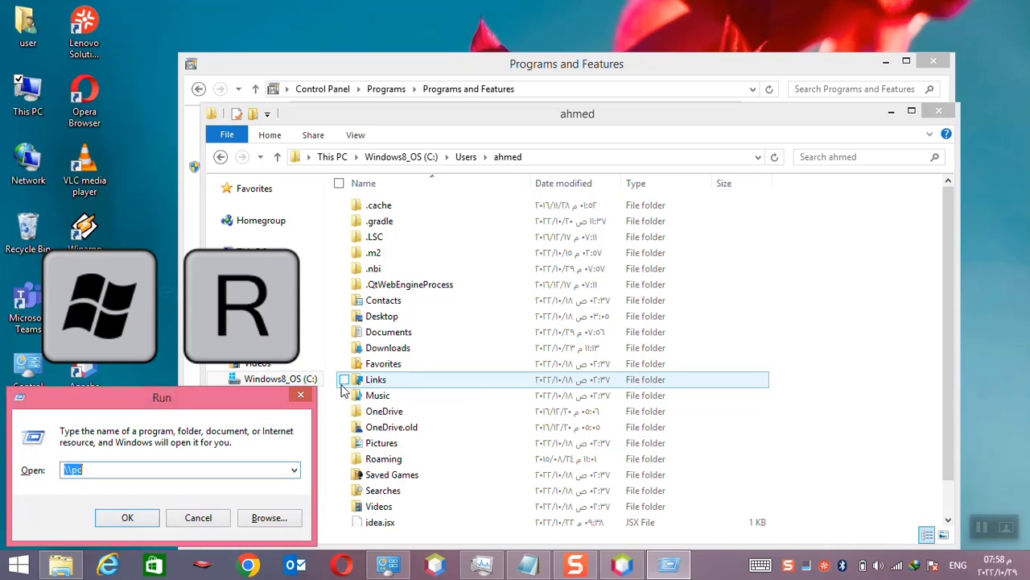
# Open the NetBeans 12.5 folder under %appdata% in File Explorer
pyautogui.write('%app')
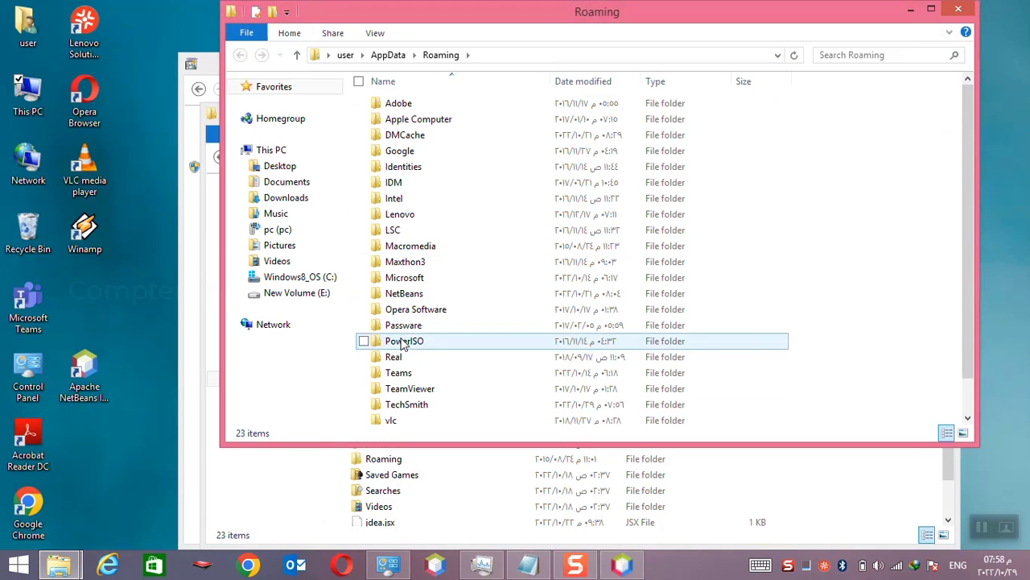
pyautogui.moveTo(404, 293)
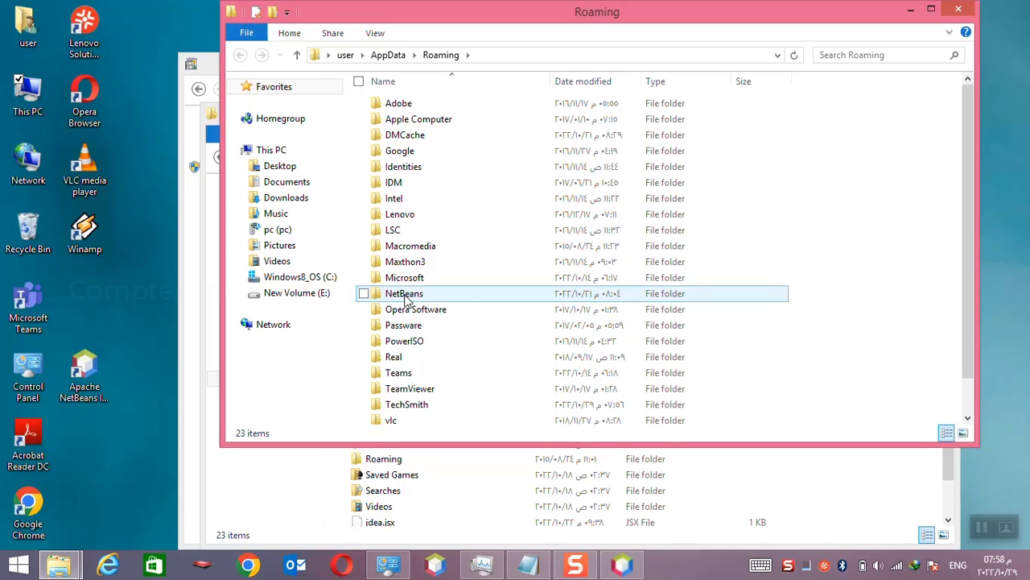
pyautogui.doubleClick(404, 293)
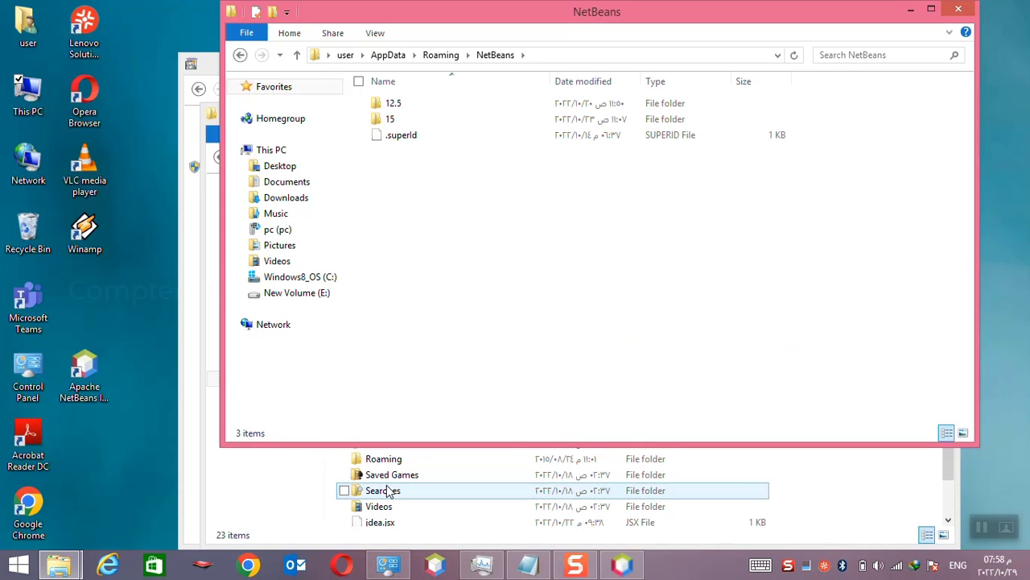
pyautogui.click(393, 102)
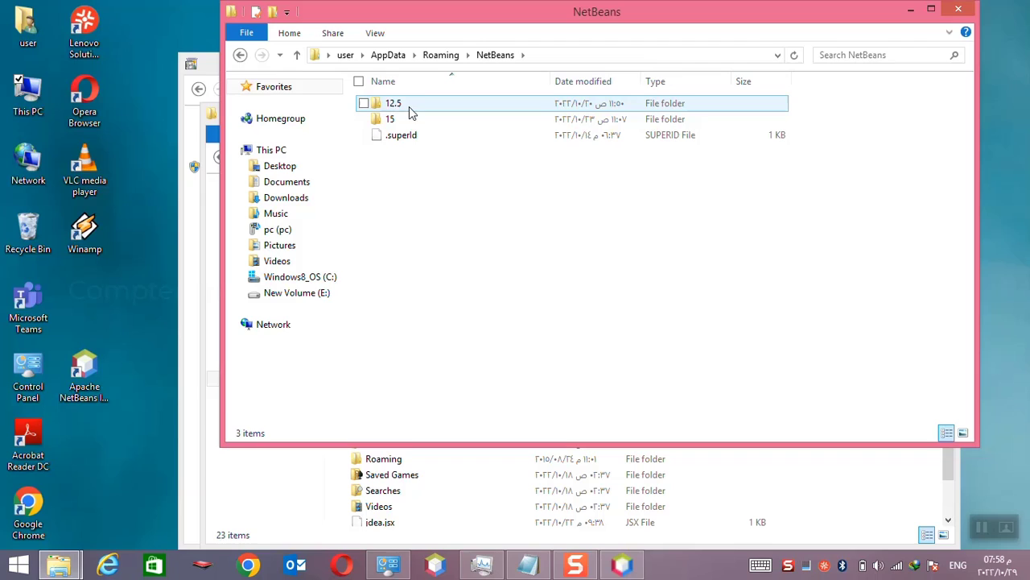
pyautogui.moveTo(394, 103)
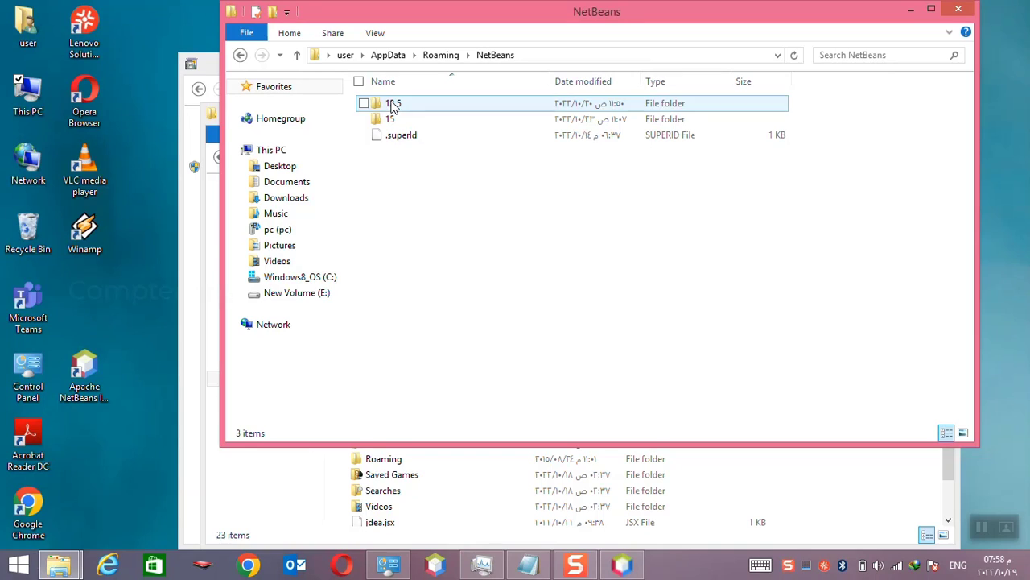
pyautogui.doubleClick(392, 103)
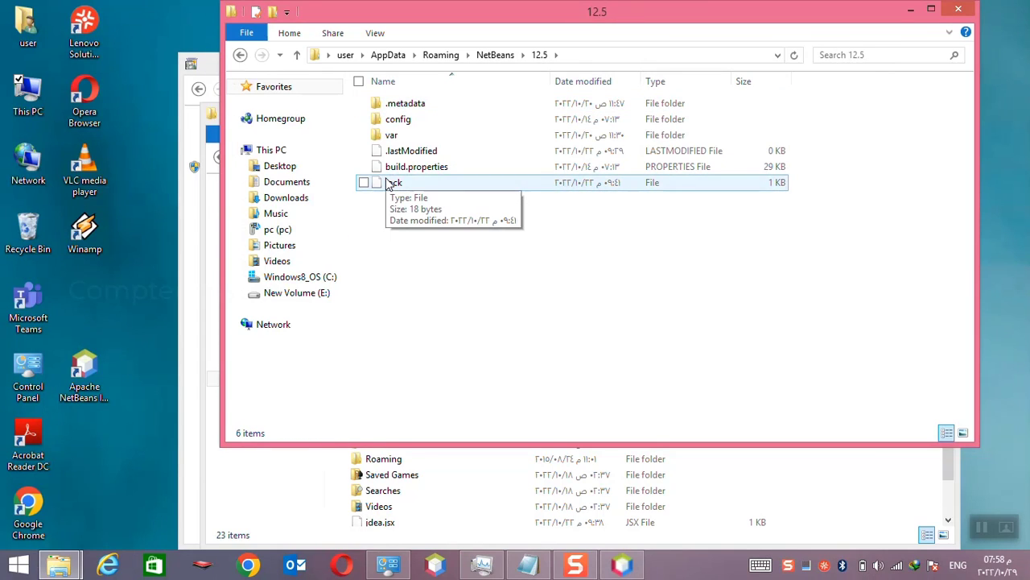
# Delete the lock file in the NetBeans 12.5 folder
pyautogui.click(393, 182)
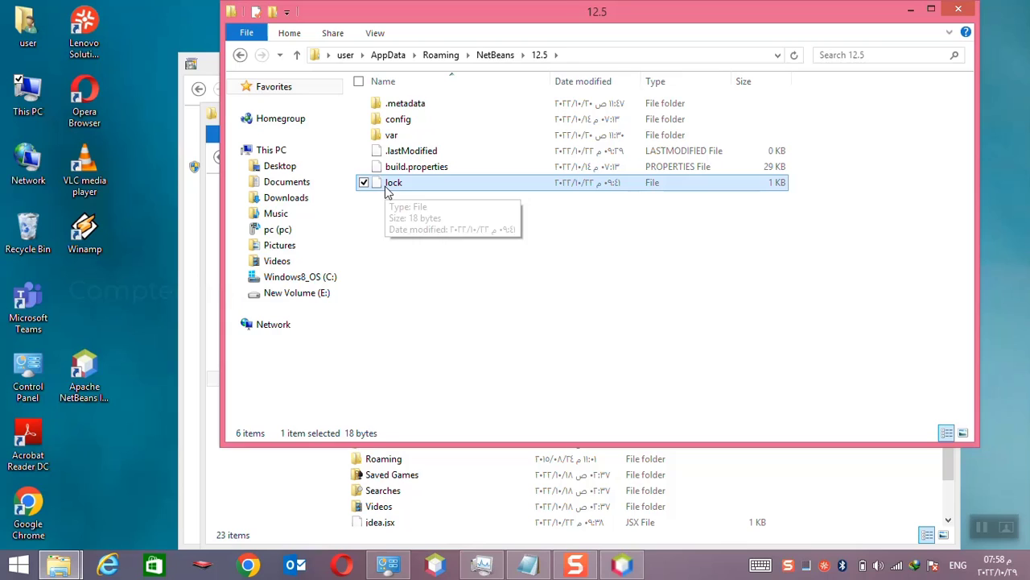
pyautogui.rightClick(393, 182)
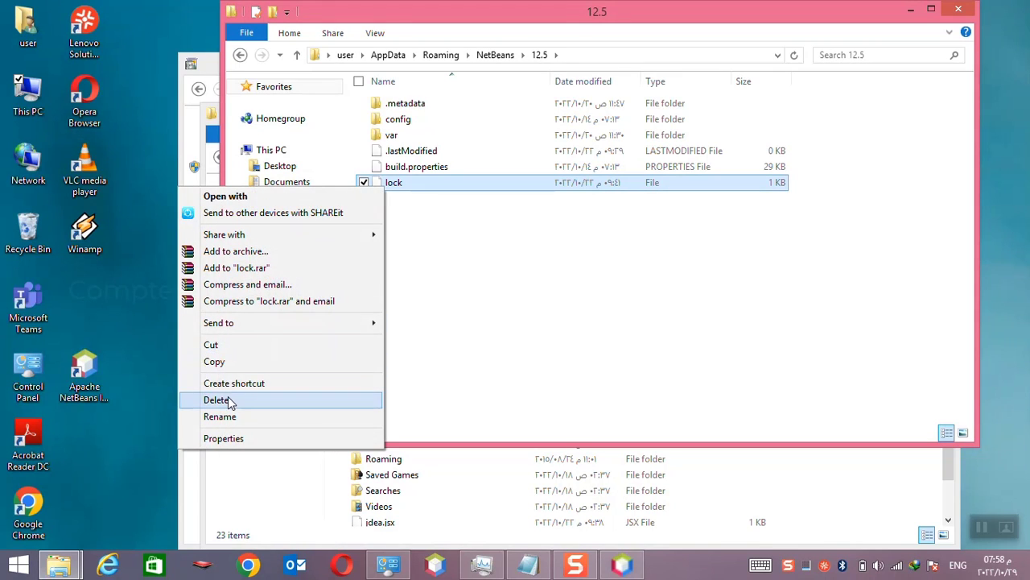
pyautogui.click(216, 399)
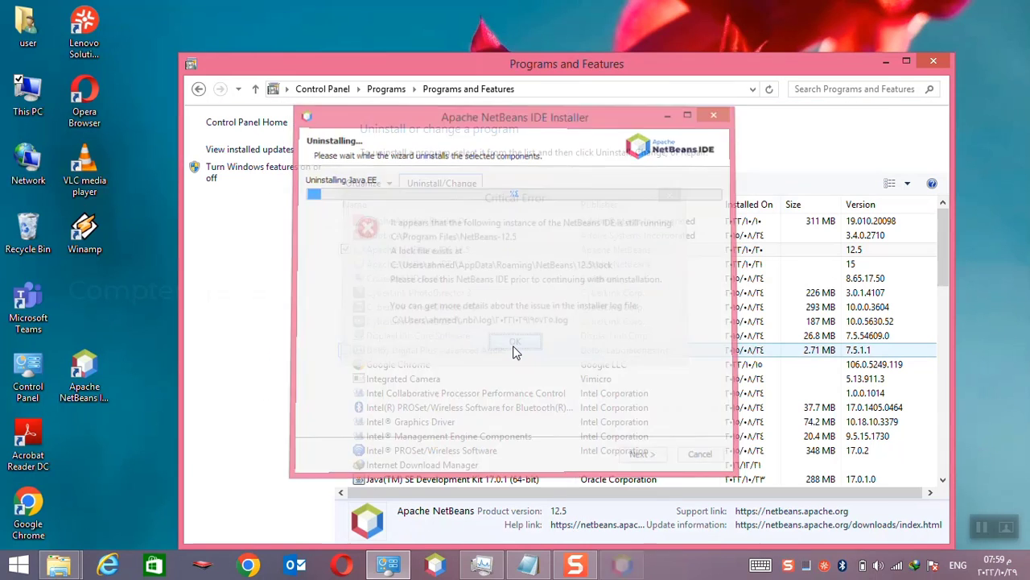
# Rerun the Apache NetBeans IDE 12.5 uninstaller to completion and click Finish
pyautogui.click(515, 341)
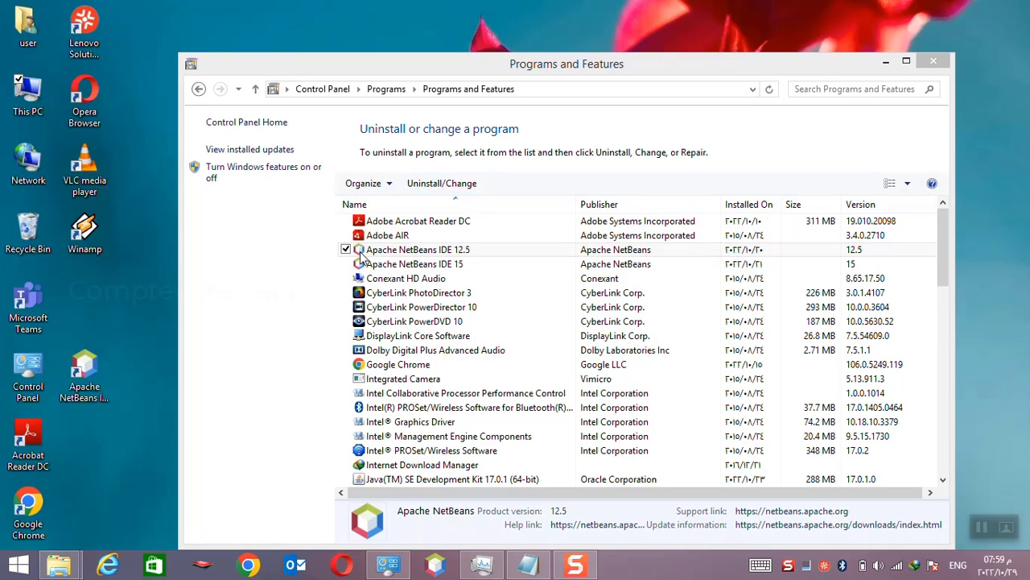
pyautogui.click(441, 183)
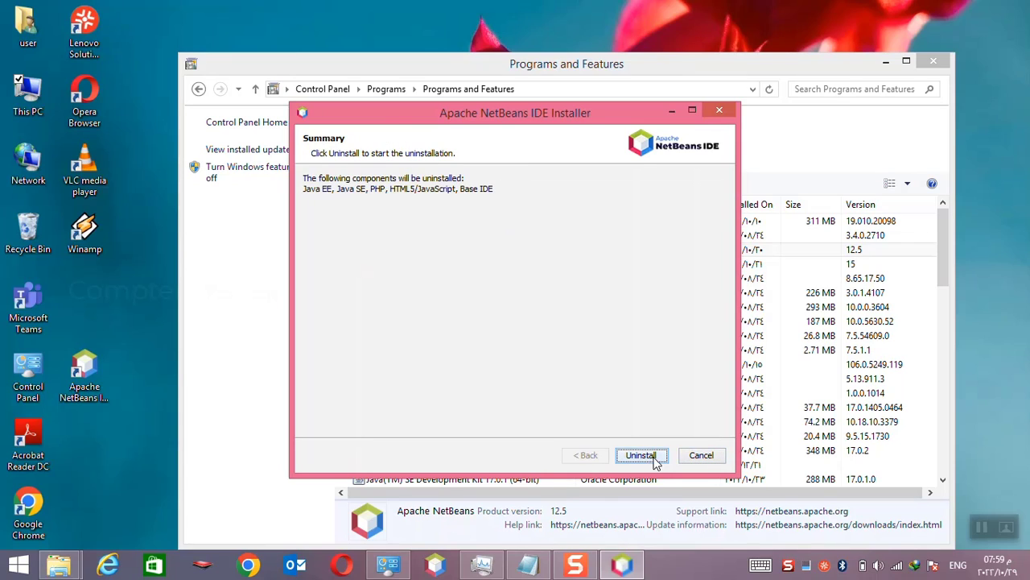
pyautogui.moveTo(644, 459)
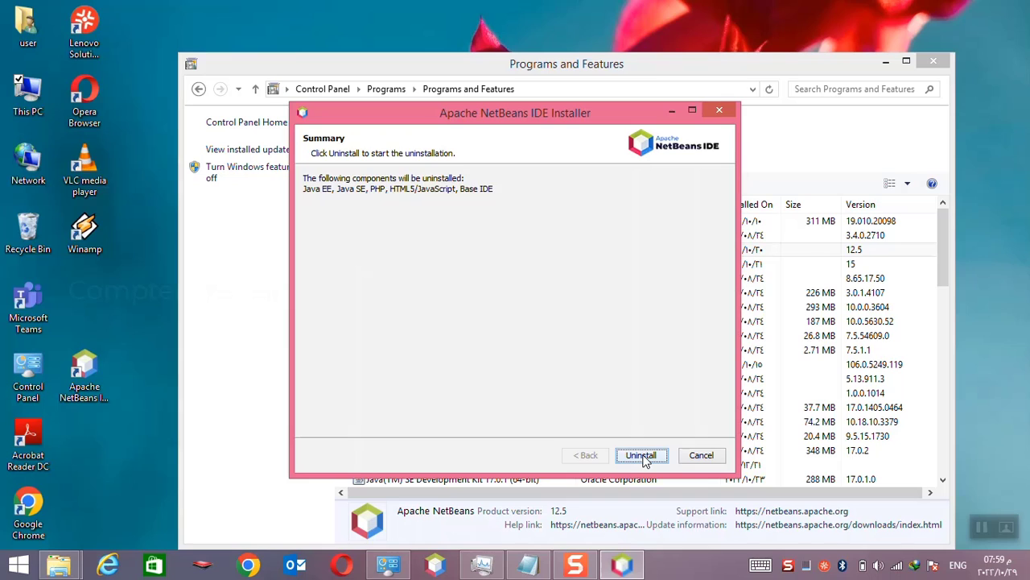
pyautogui.click(640, 455)
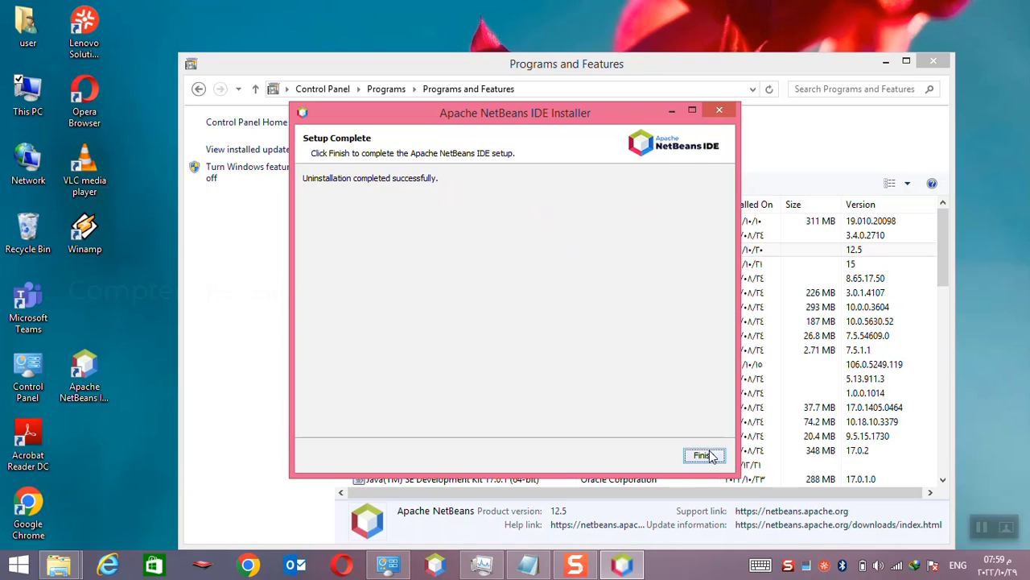
pyautogui.click(703, 455)
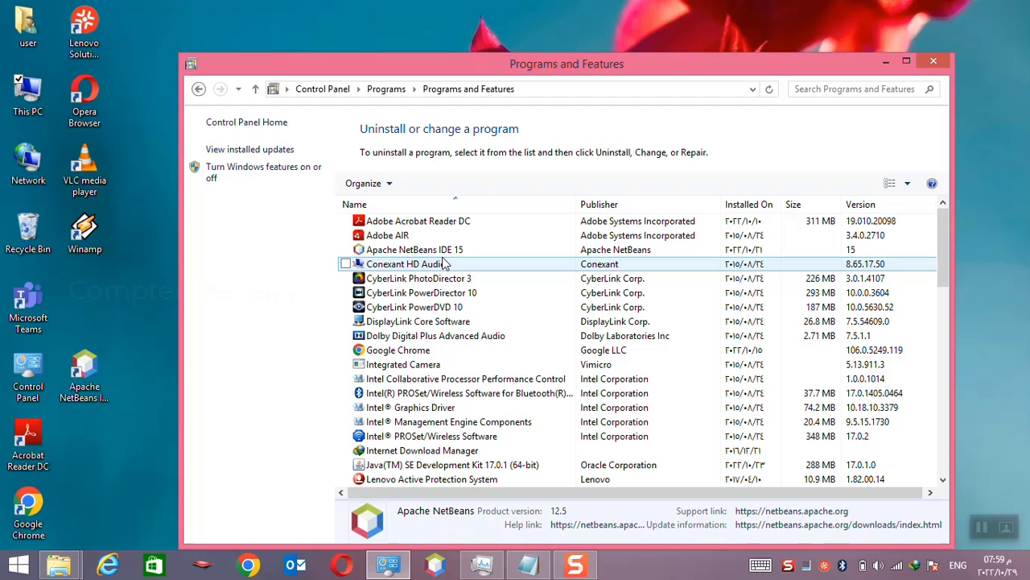
# Start uninstalling Apache NetBeans IDE 15 until the still-running error appears
pyautogui.click(414, 249)
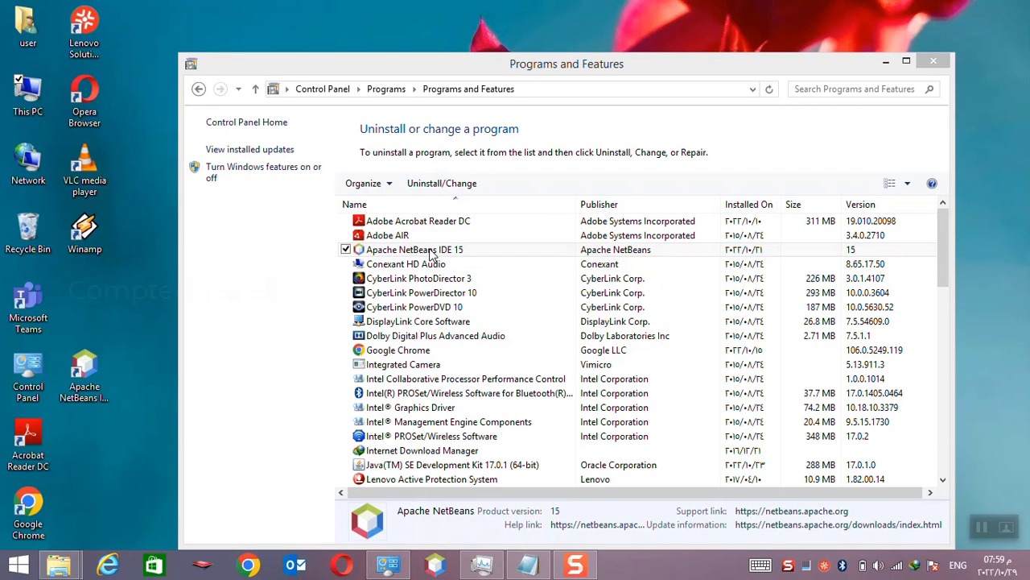
pyautogui.click(441, 183)
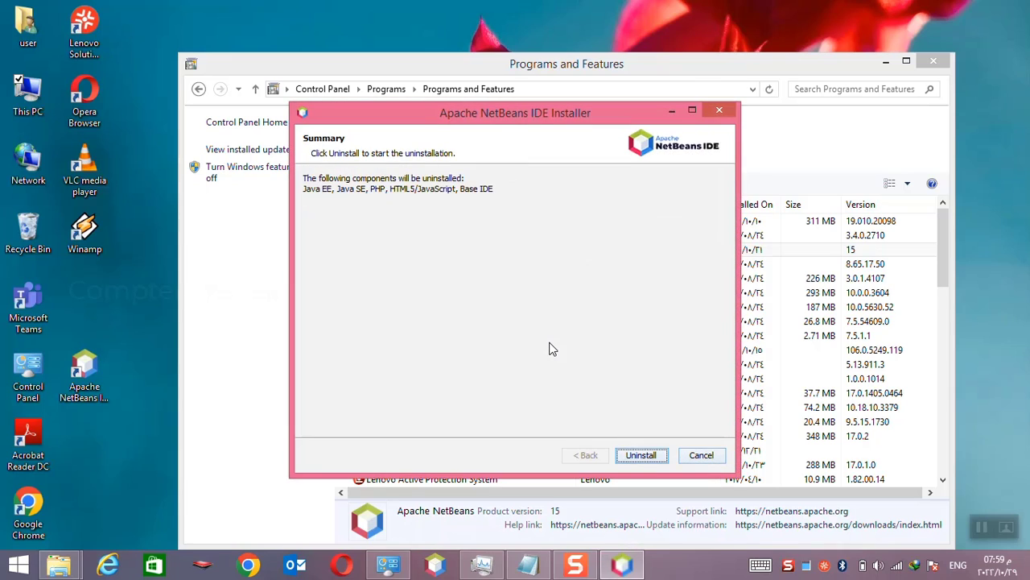
pyautogui.click(641, 455)
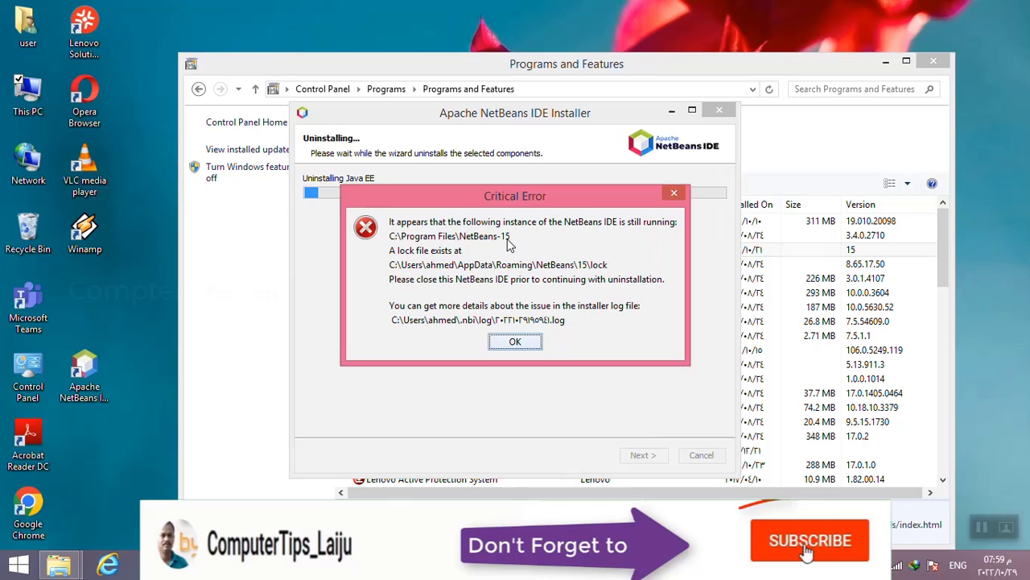
pyautogui.click(809, 540)
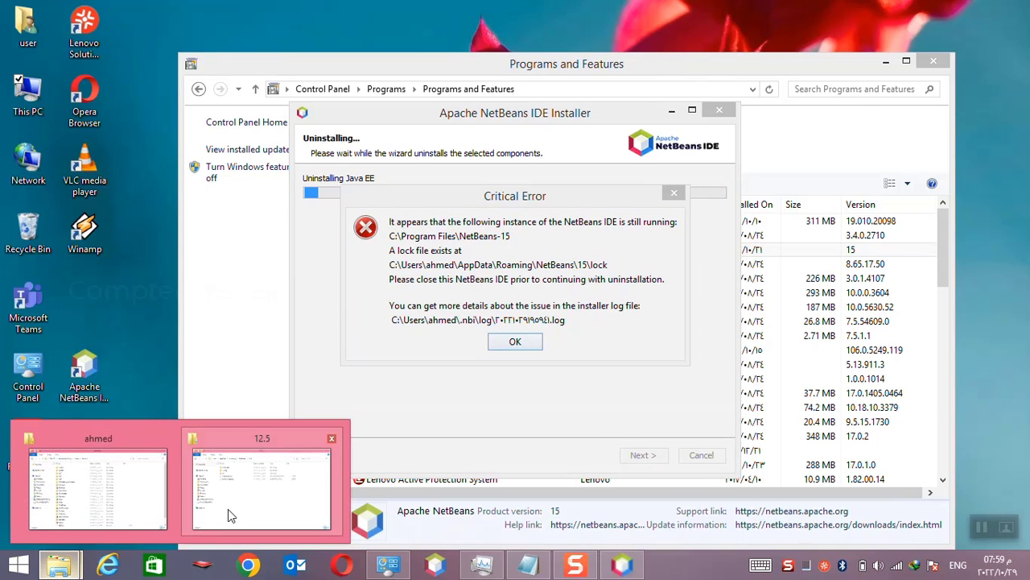
# Try deleting the lock file in AppData\Roaming\NetBeans\15, blocked as in use
pyautogui.click(262, 483)
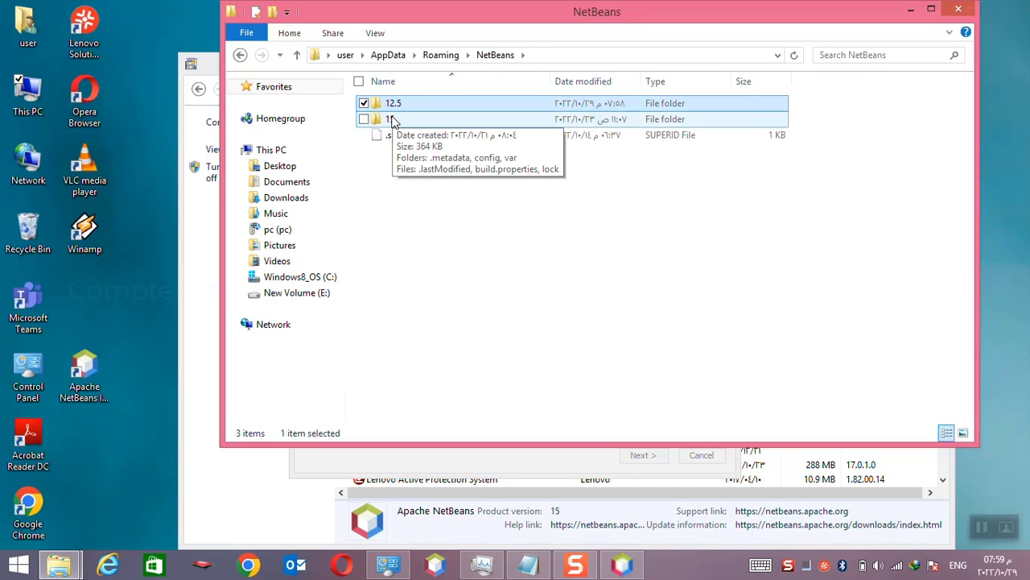
pyautogui.doubleClick(393, 119)
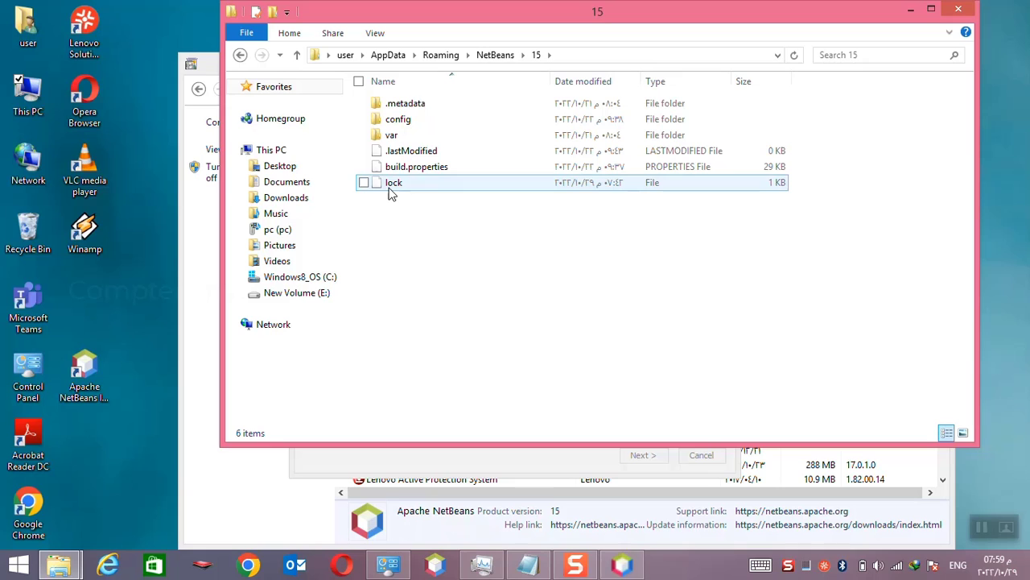
pyautogui.rightClick(394, 182)
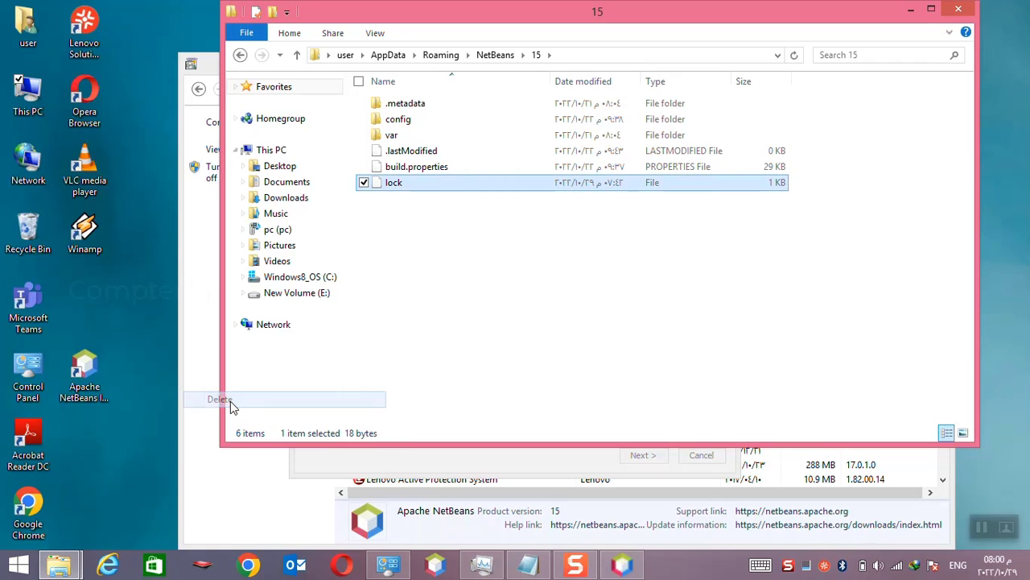
pyautogui.click(220, 399)
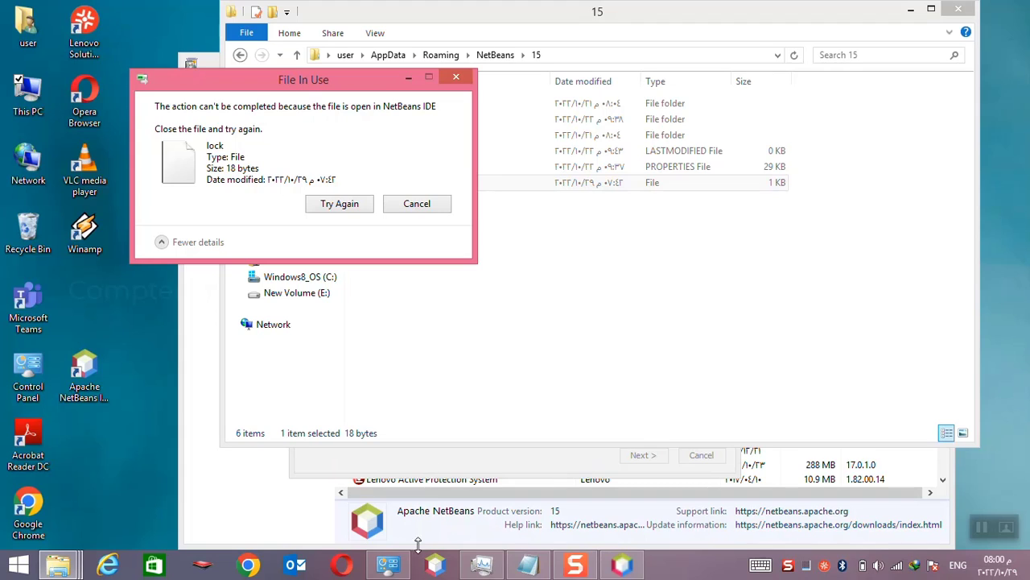
pyautogui.moveTo(418, 541)
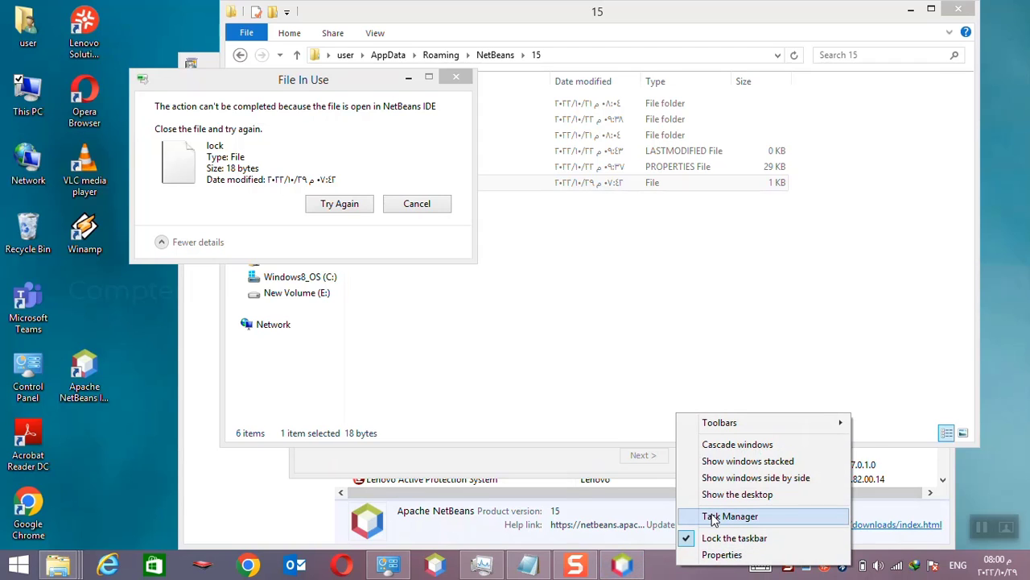
# End the NetBeans IDE process in Task Manager and retry deleting the lock file
pyautogui.click(730, 516)
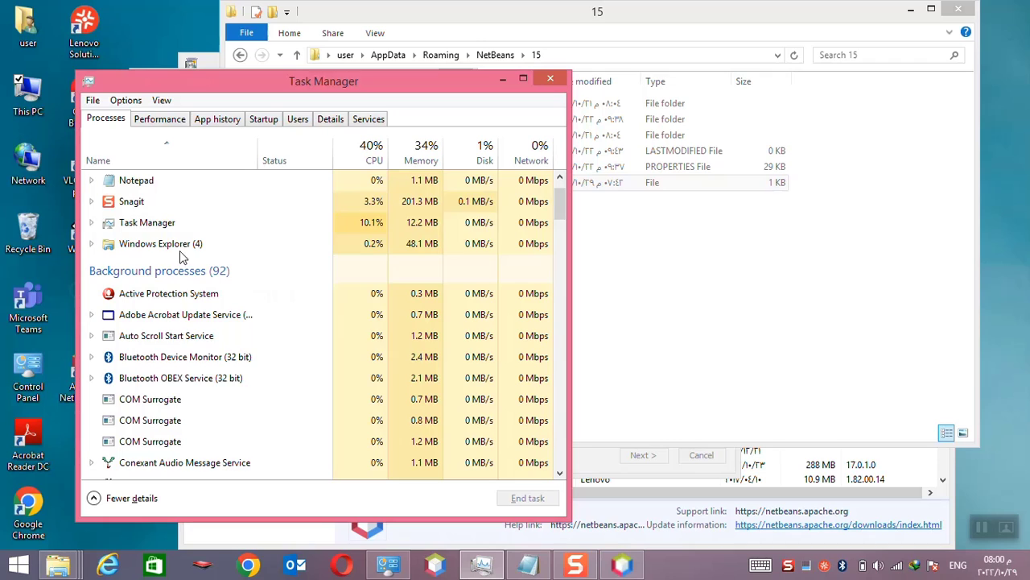
pyautogui.click(181, 378)
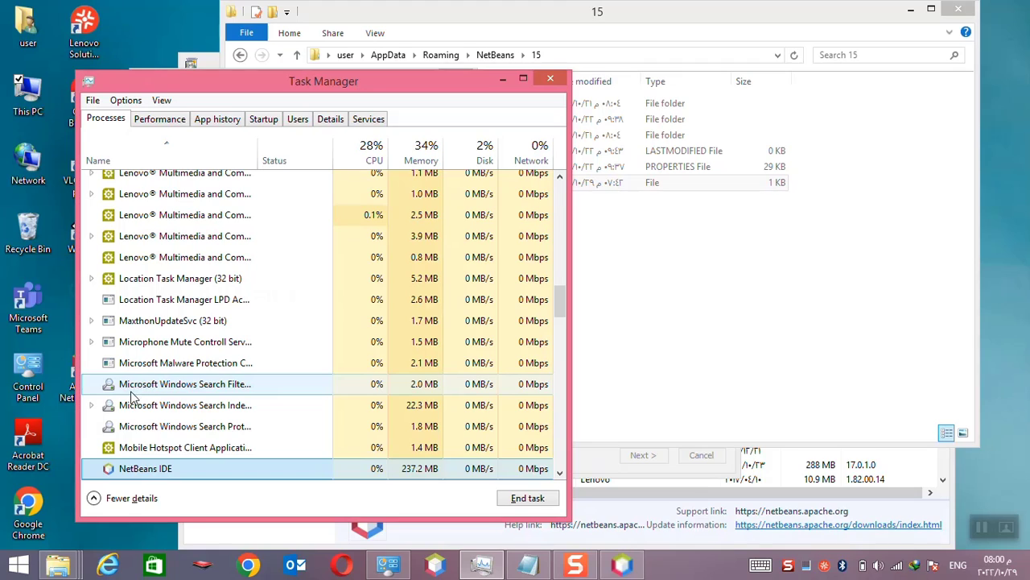
pyautogui.scroll(-3)
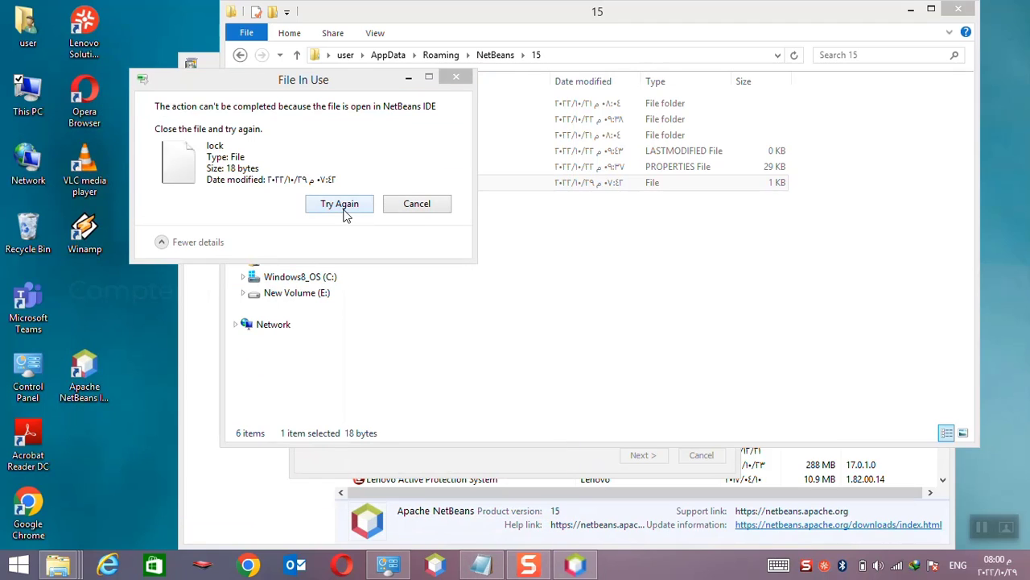
pyautogui.click(339, 203)
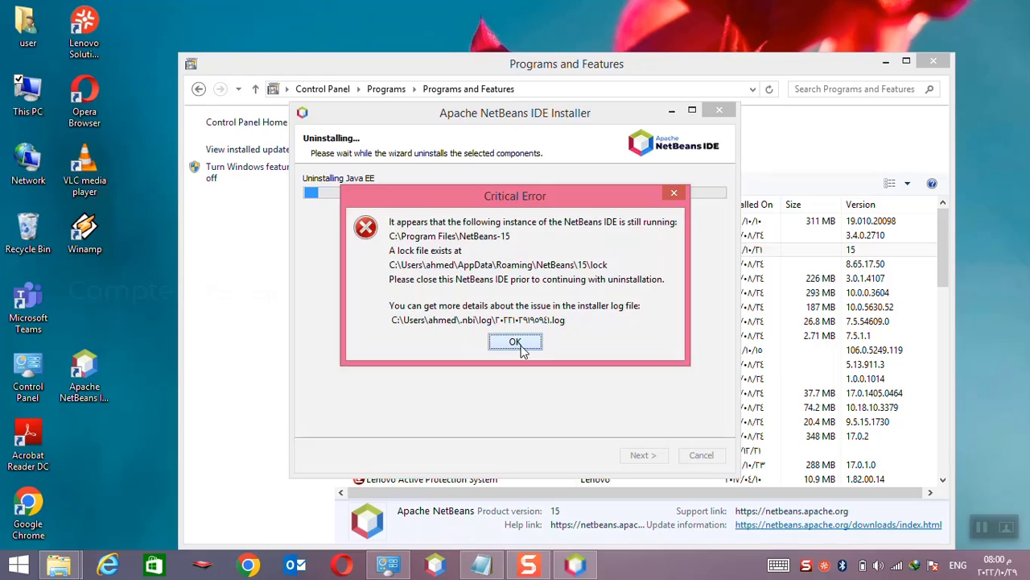
# Dismiss the error, rerun the NetBeans IDE 15 uninstaller, and click Finish
pyautogui.click(515, 342)
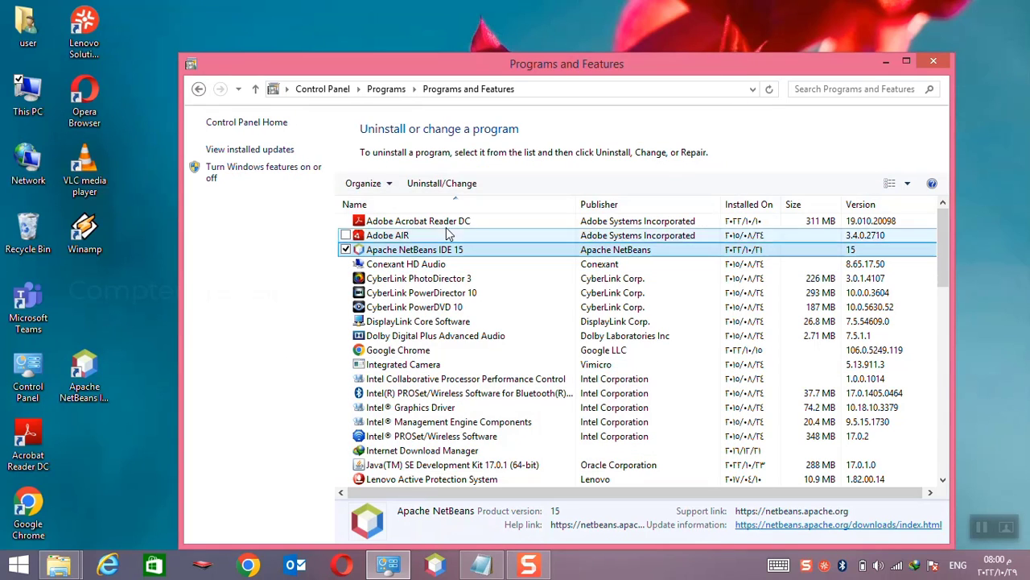
pyautogui.click(441, 183)
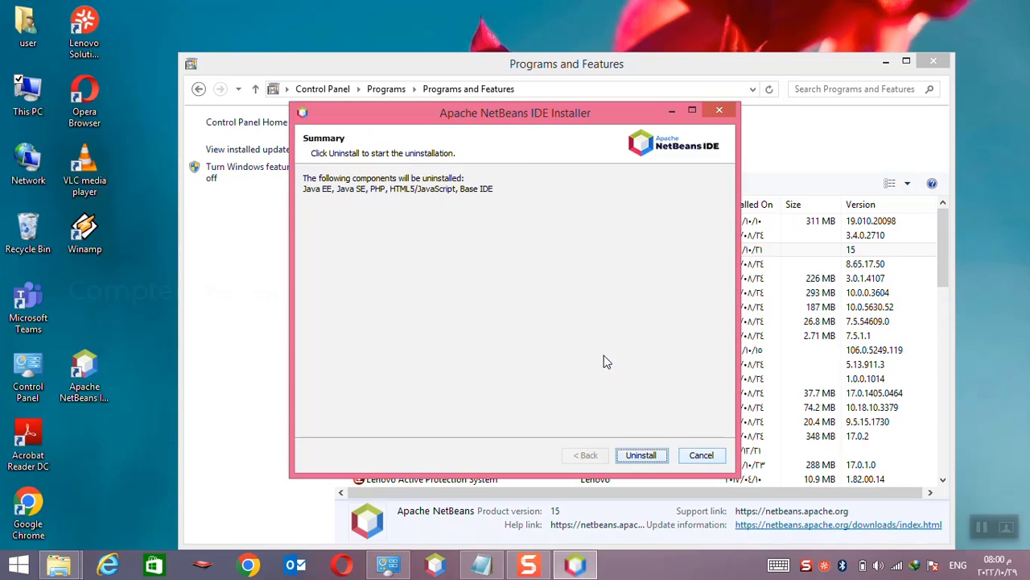
pyautogui.click(641, 455)
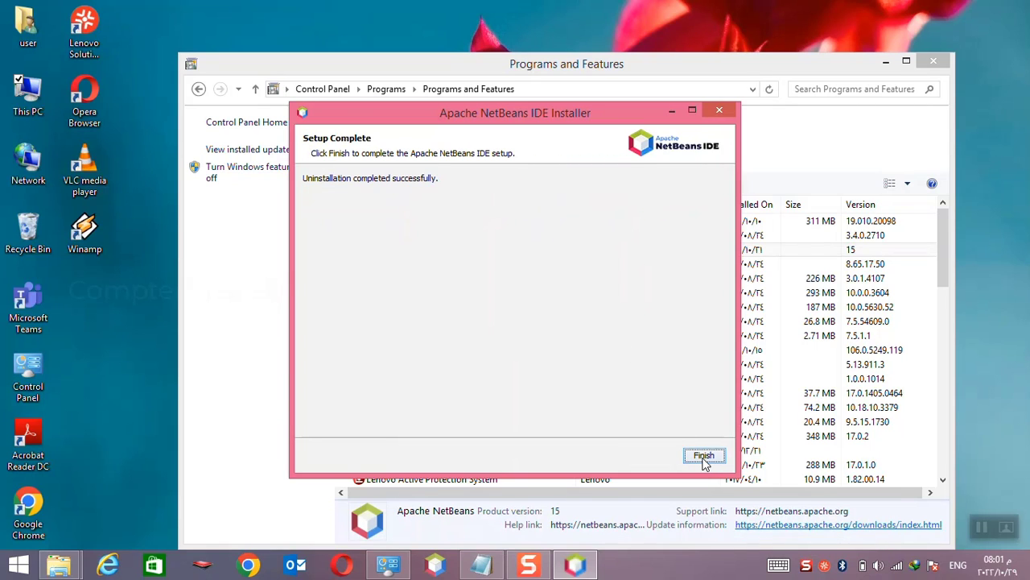
pyautogui.click(703, 456)
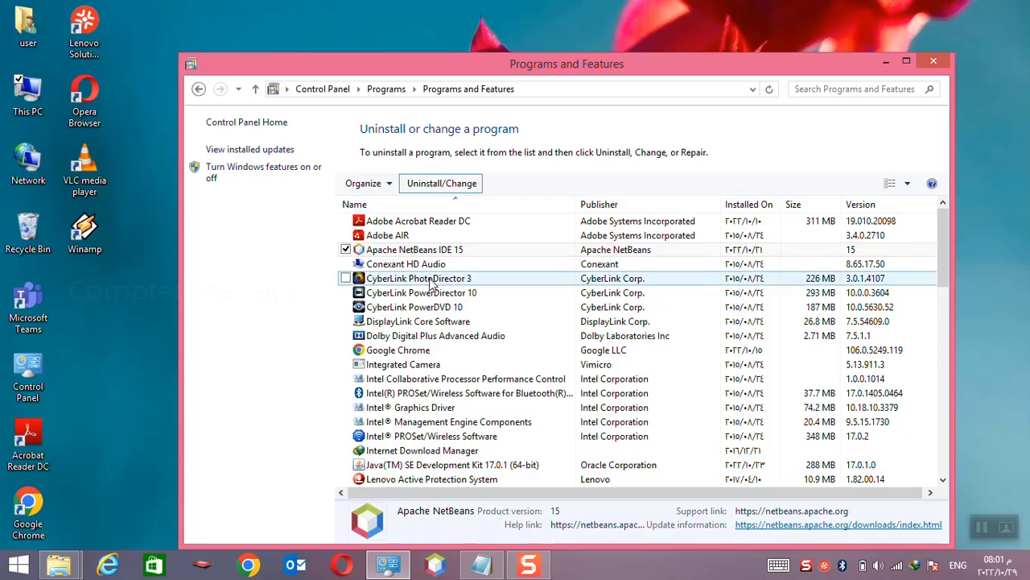